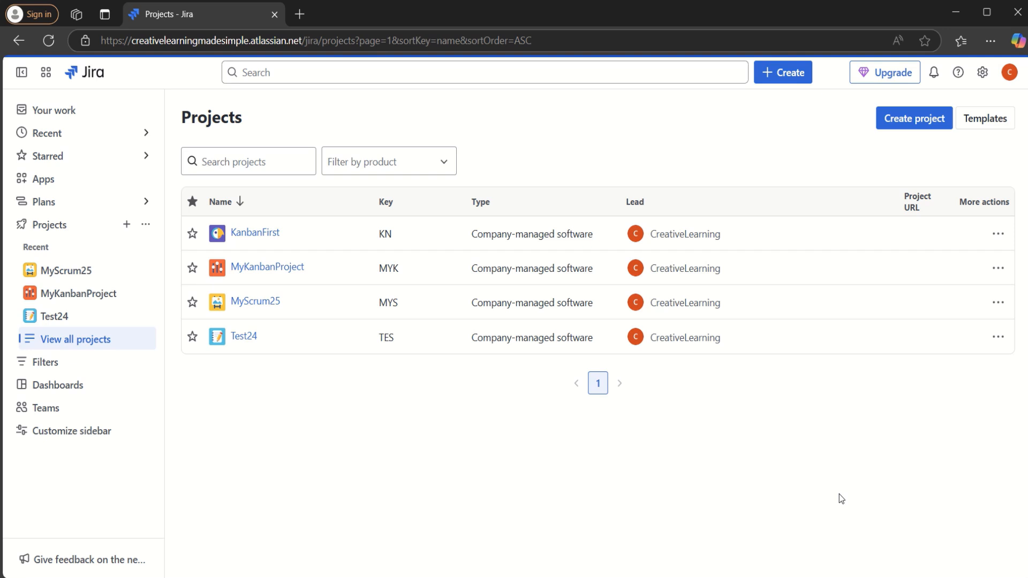
{"action": "mouse_move", "coordinate": [437, 453]}
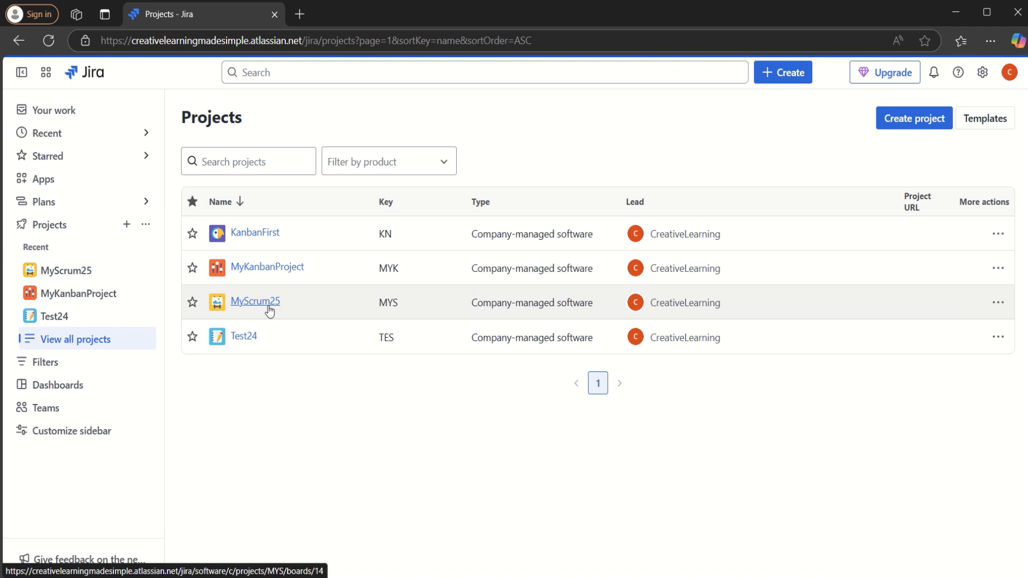
{"action": "mouse_move", "coordinate": [537, 317]}
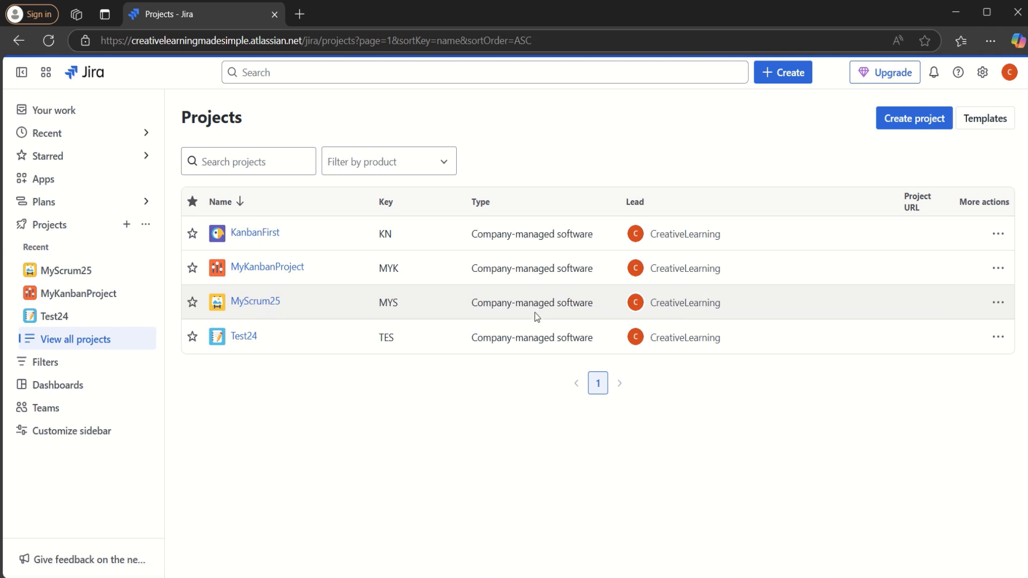
{"action": "mouse_move", "coordinate": [539, 398]}
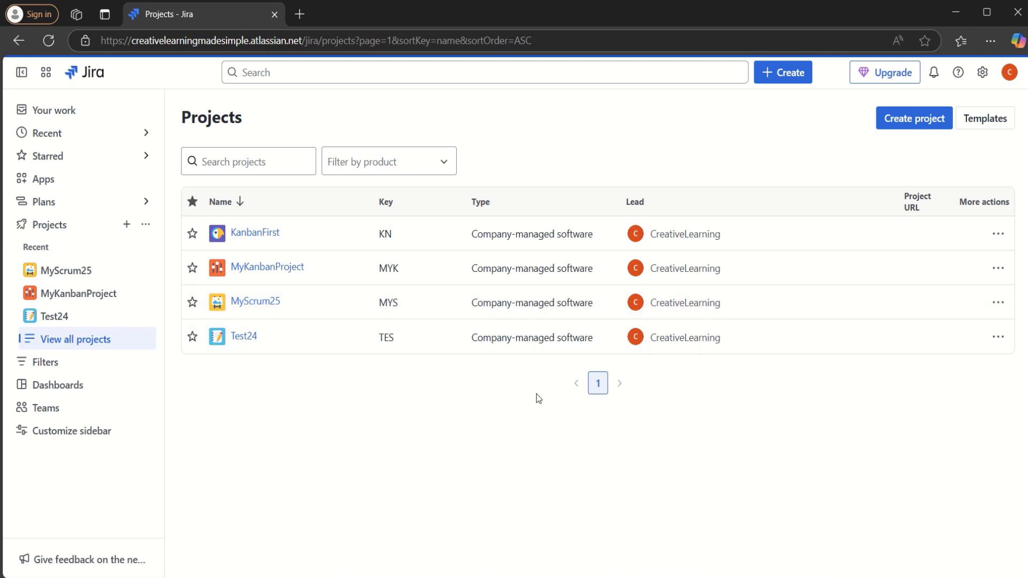
{"action": "mouse_move", "coordinate": [259, 308]}
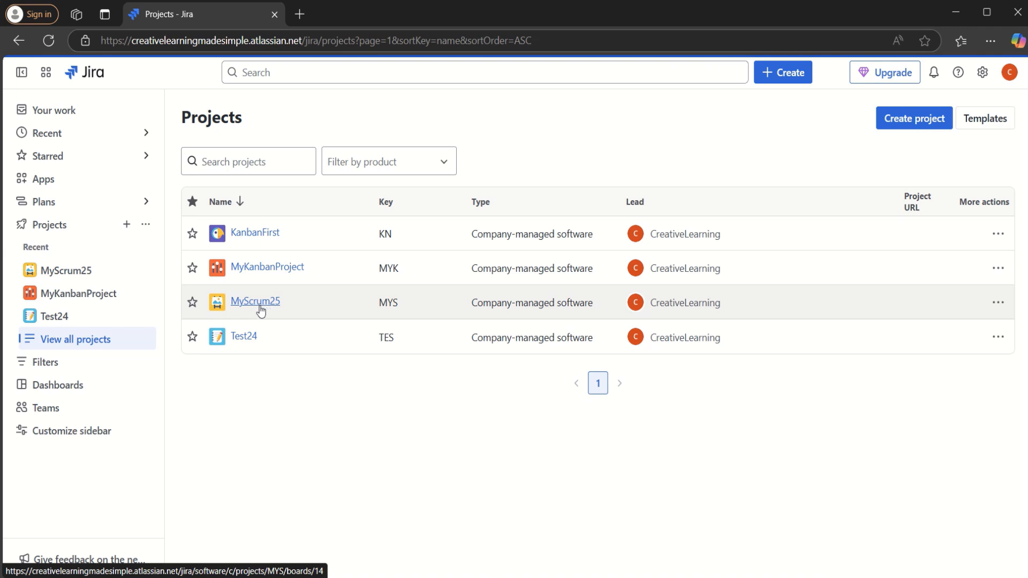
Open the MyScrum25 project from the Projects list to reach its Active sprints board
{"action": "left_click", "coordinate": [255, 301]}
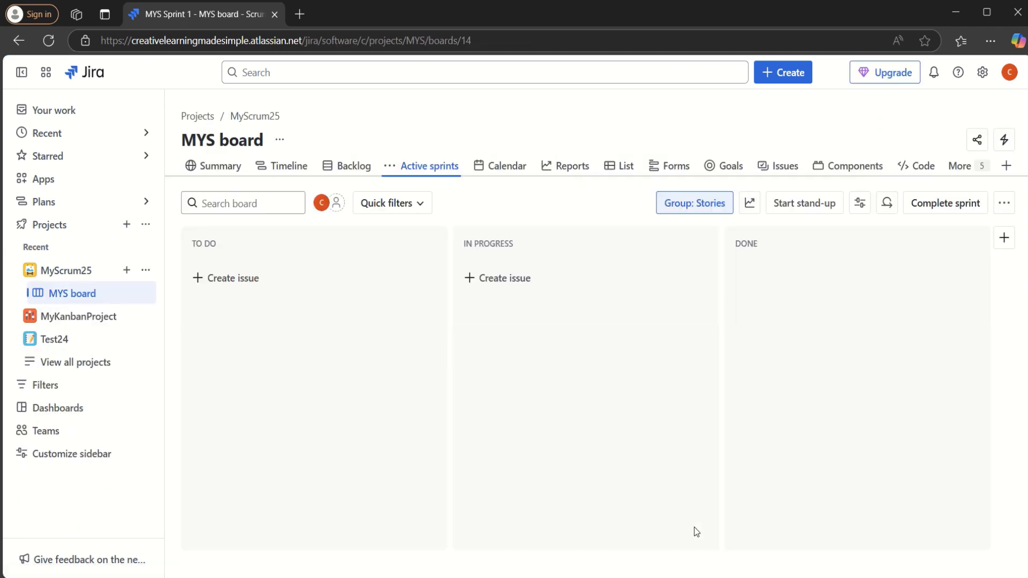
{"action": "mouse_move", "coordinate": [732, 480]}
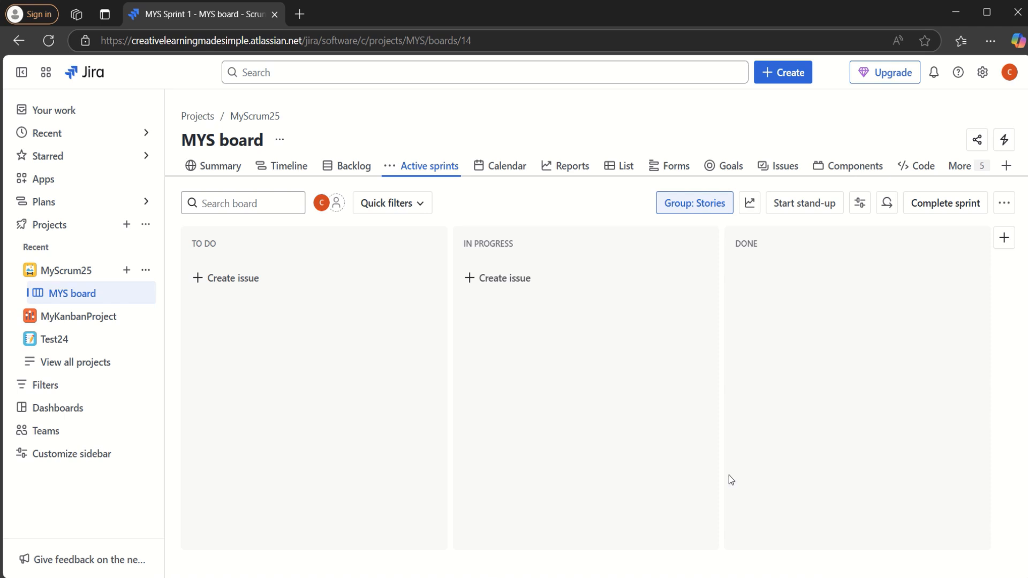
{"action": "mouse_move", "coordinate": [556, 381]}
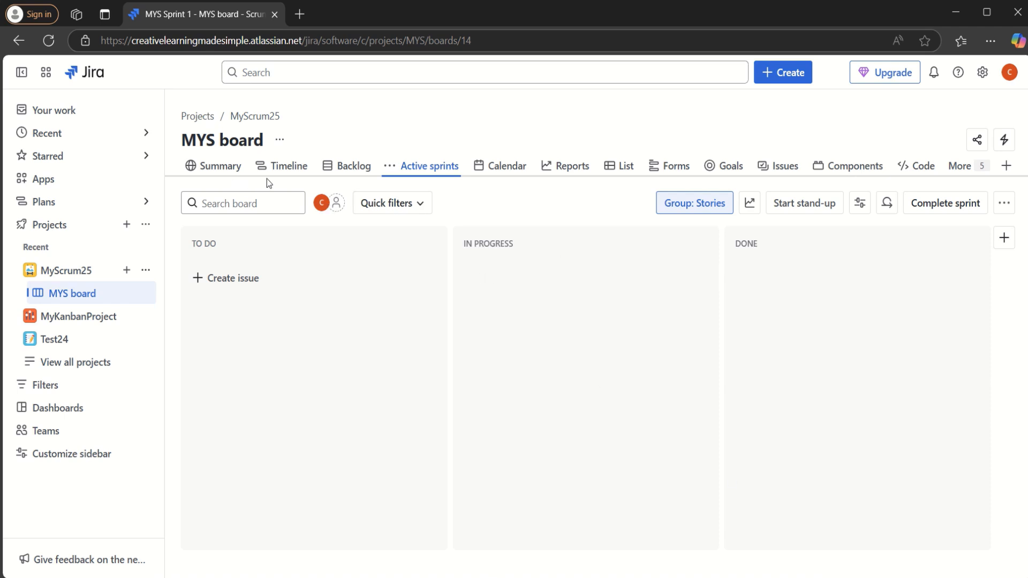
{"action": "mouse_move", "coordinate": [377, 176]}
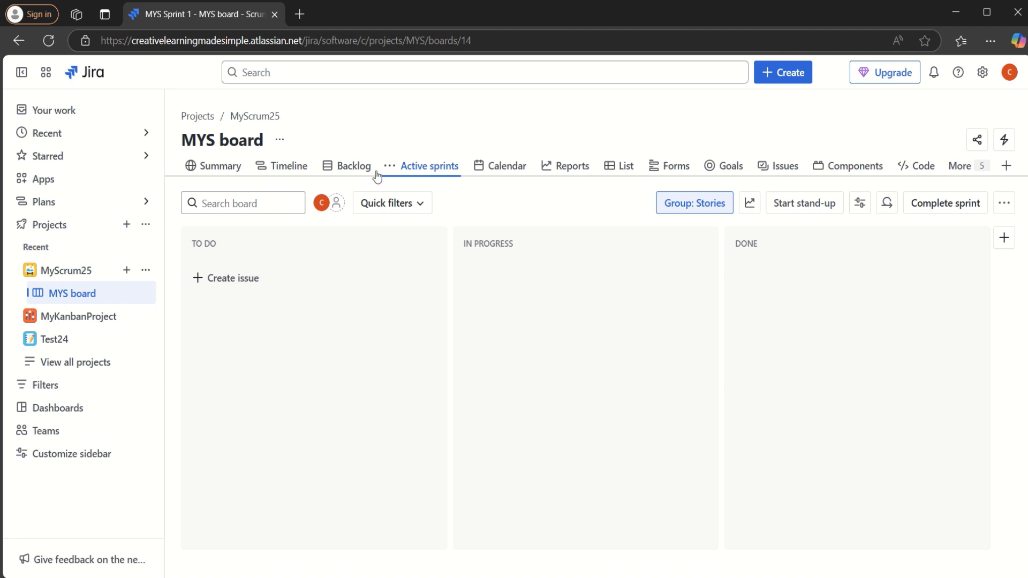
Show the MYS backlog and scroll through Sprint 1, Sprint 2 and Sprint 3 issues
{"action": "left_click", "coordinate": [354, 166]}
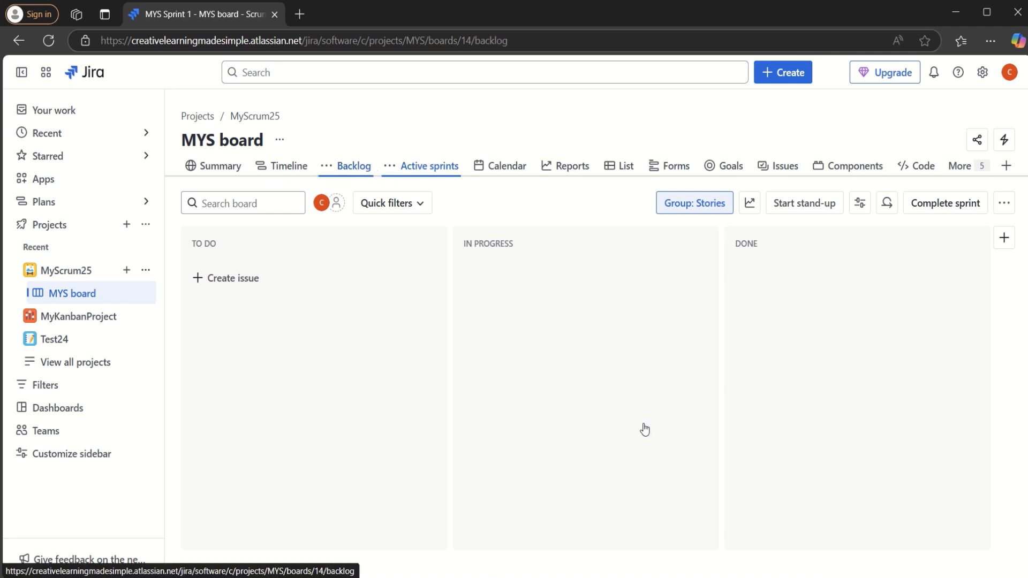
{"action": "left_click", "coordinate": [354, 166]}
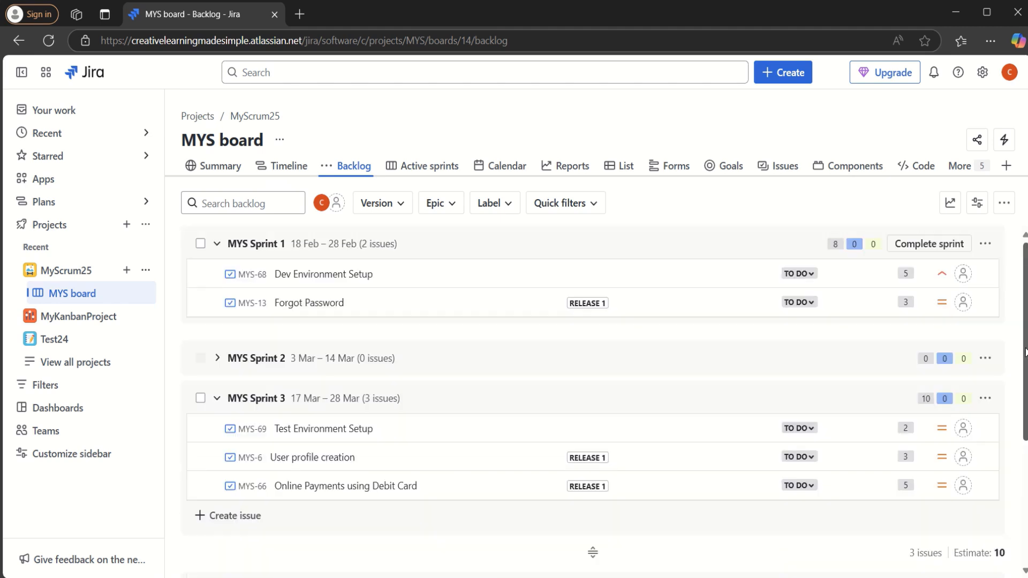
{"action": "mouse_move", "coordinate": [684, 401]}
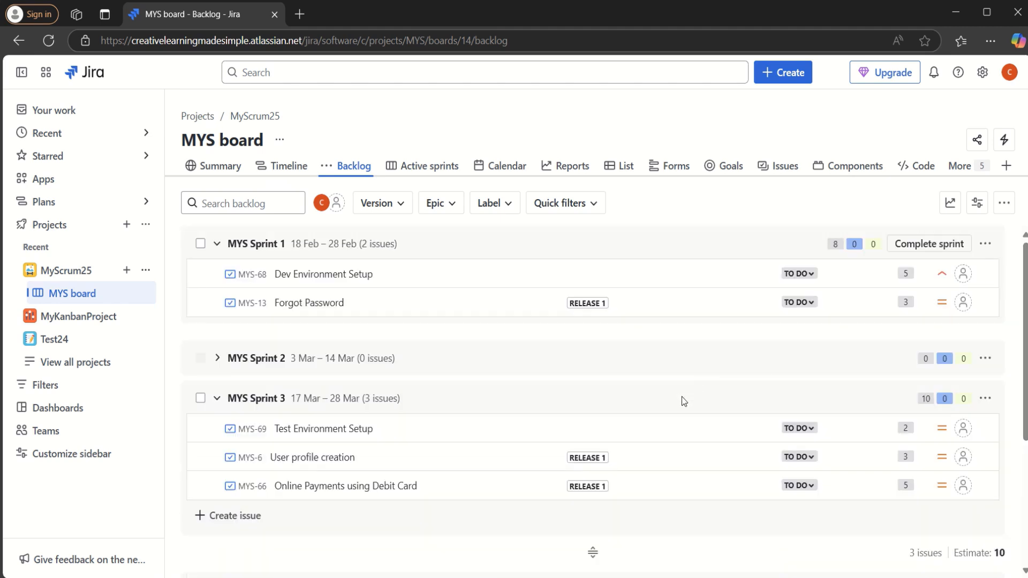
{"action": "mouse_move", "coordinate": [296, 265]}
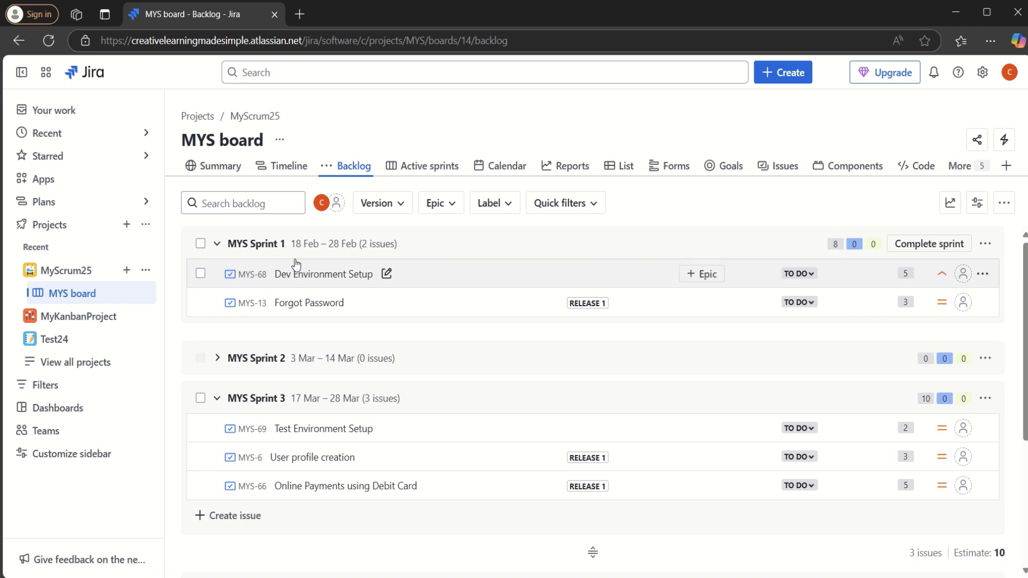
{"action": "mouse_move", "coordinate": [491, 387]}
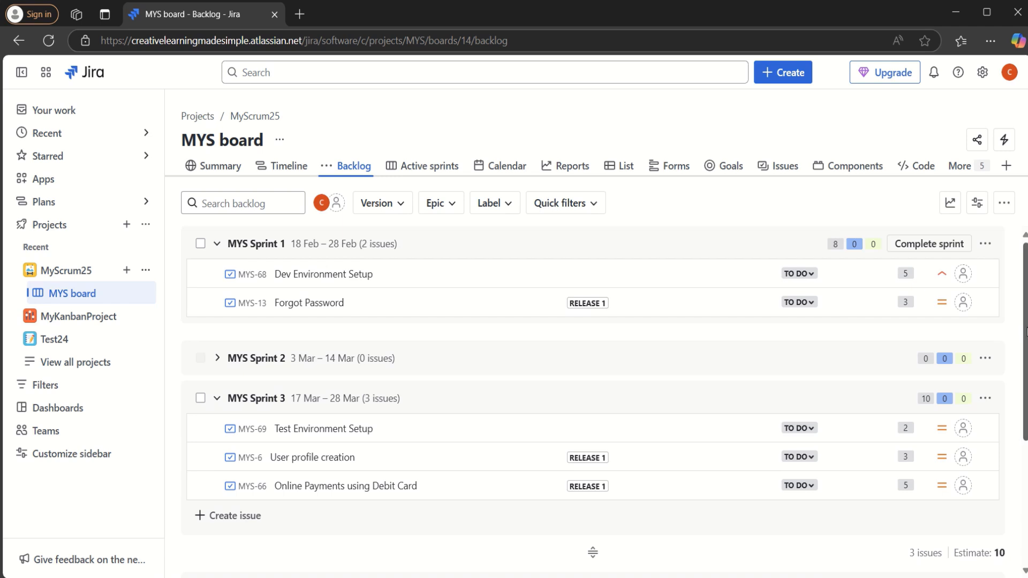
{"action": "scroll", "scroll_direction": "down", "scroll_amount": 3}
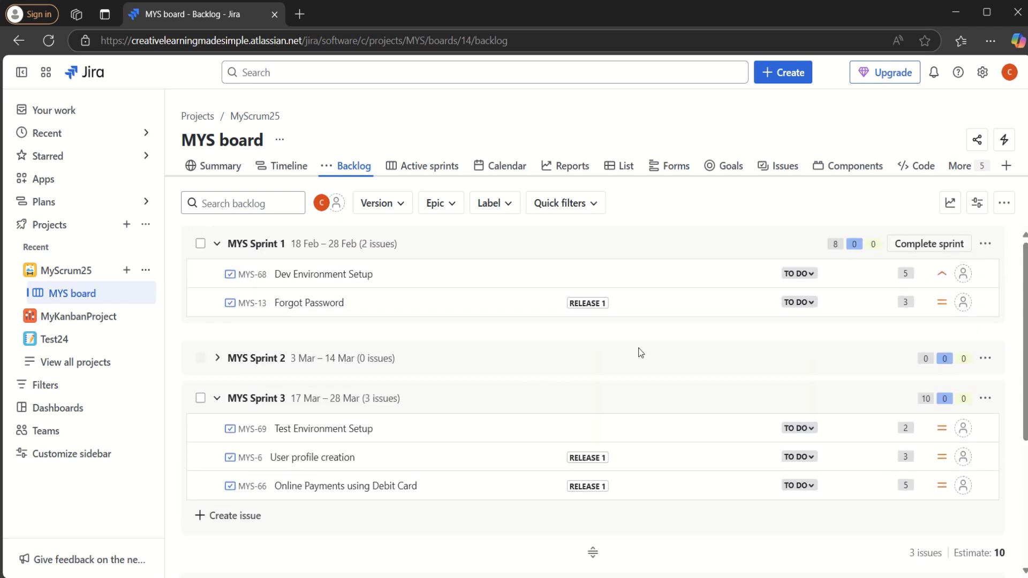
{"action": "mouse_move", "coordinate": [347, 257]}
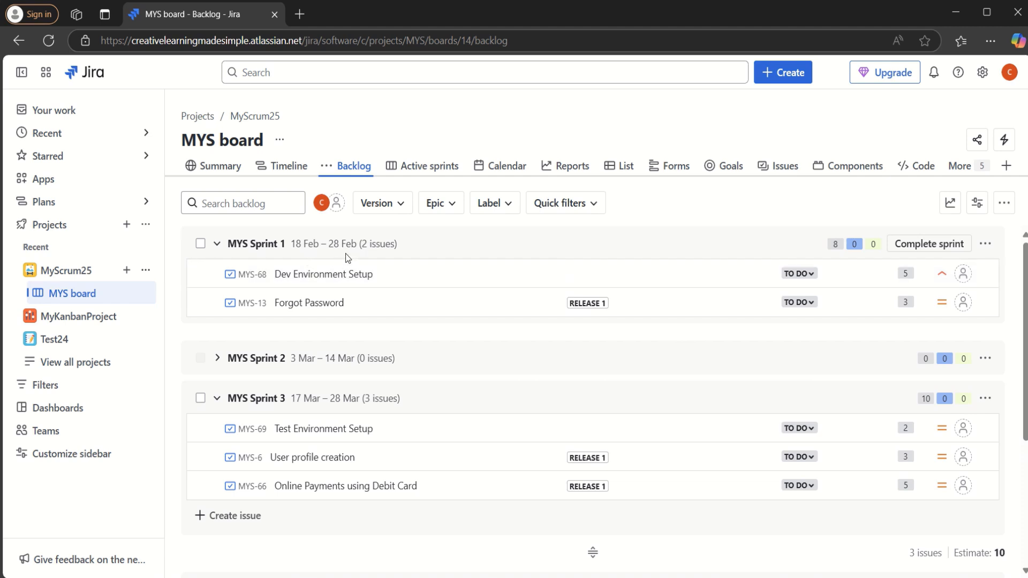
{"action": "mouse_move", "coordinate": [743, 306]}
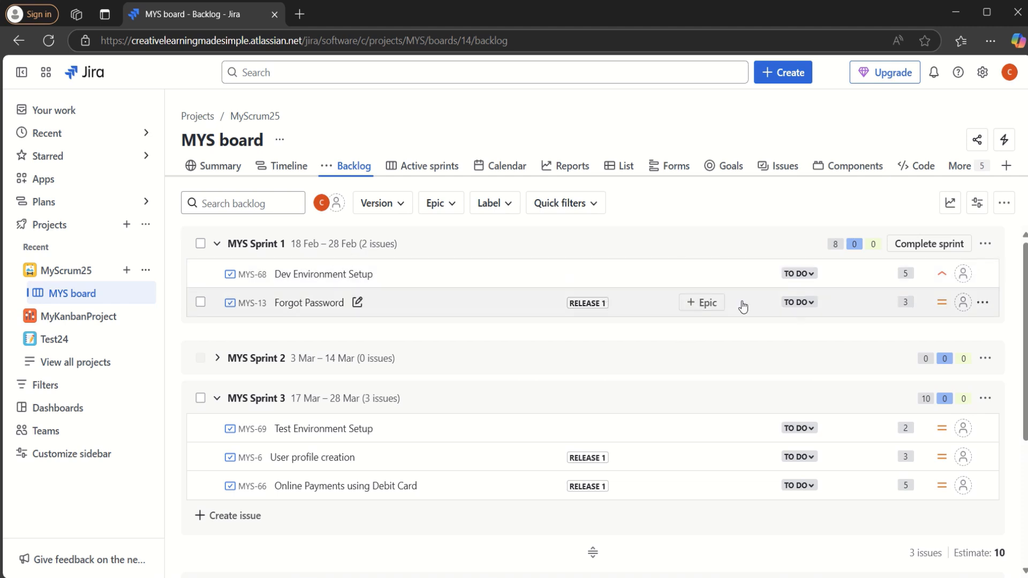
{"action": "mouse_move", "coordinate": [745, 348]}
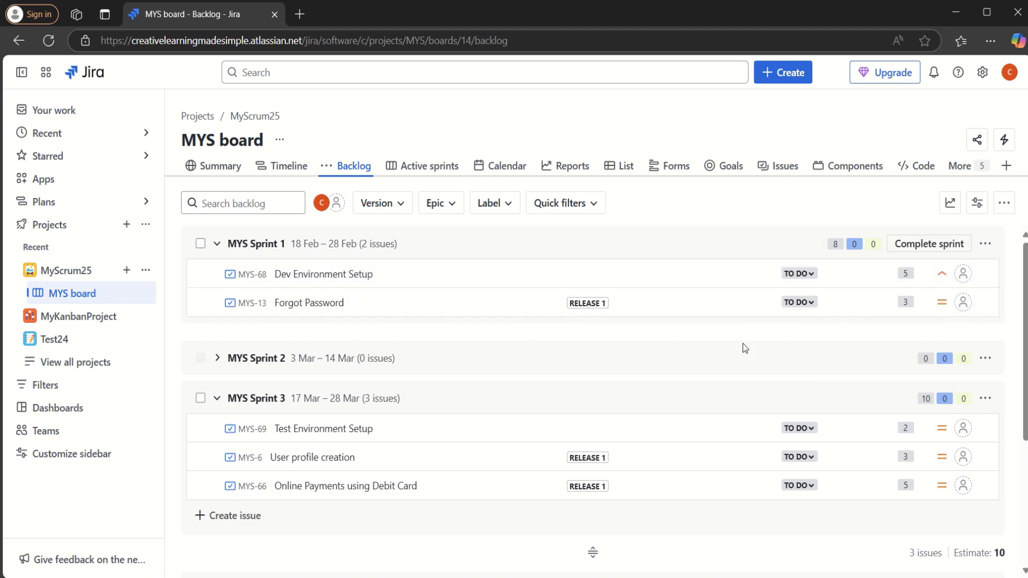
{"action": "mouse_move", "coordinate": [893, 267]}
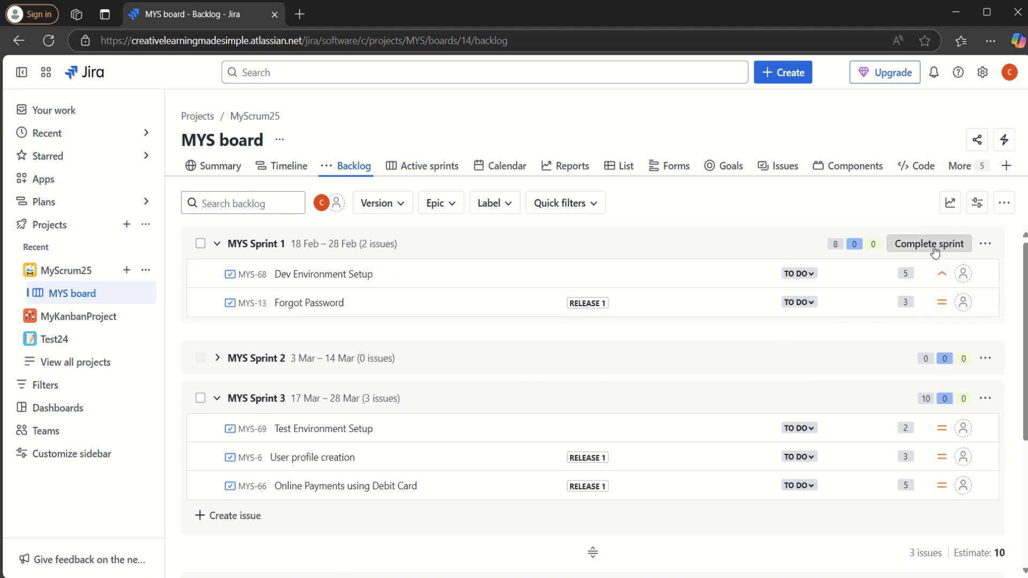
Complete MYS Sprint 1, moving its two open issues into MYS Sprint 2
{"action": "left_click", "coordinate": [929, 244]}
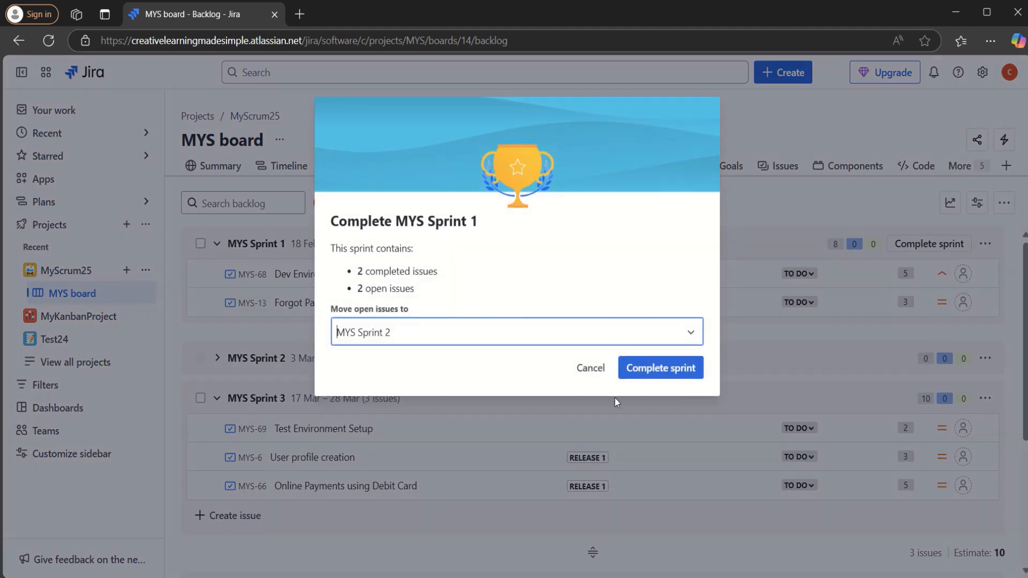
{"action": "left_click", "coordinate": [661, 368]}
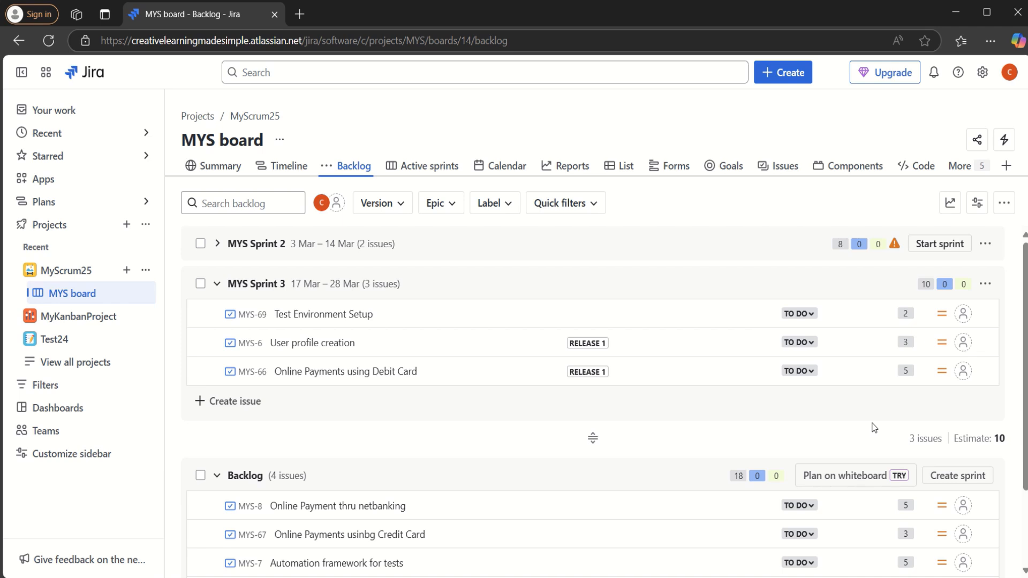
{"action": "mouse_move", "coordinate": [609, 421]}
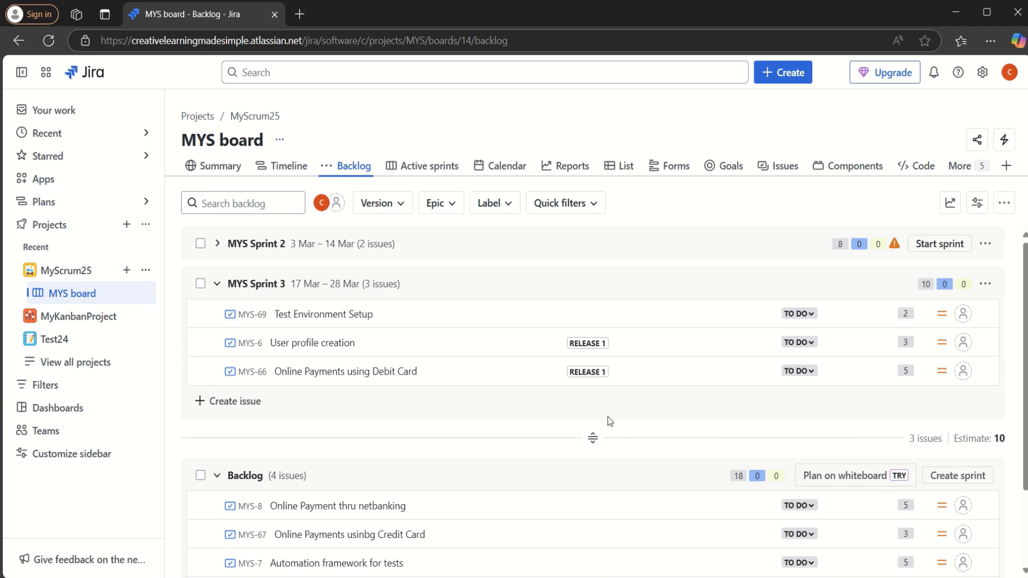
{"action": "mouse_move", "coordinate": [575, 174]}
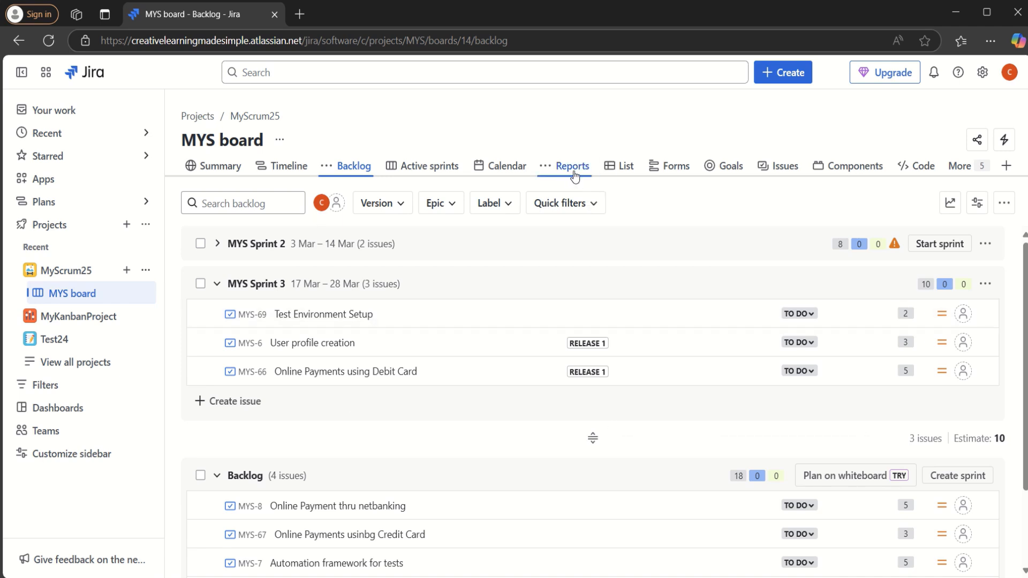
Go to the MYS board's Reports page listing Burndown, Burnup, Sprint Report and Velocity
{"action": "left_click", "coordinate": [572, 166]}
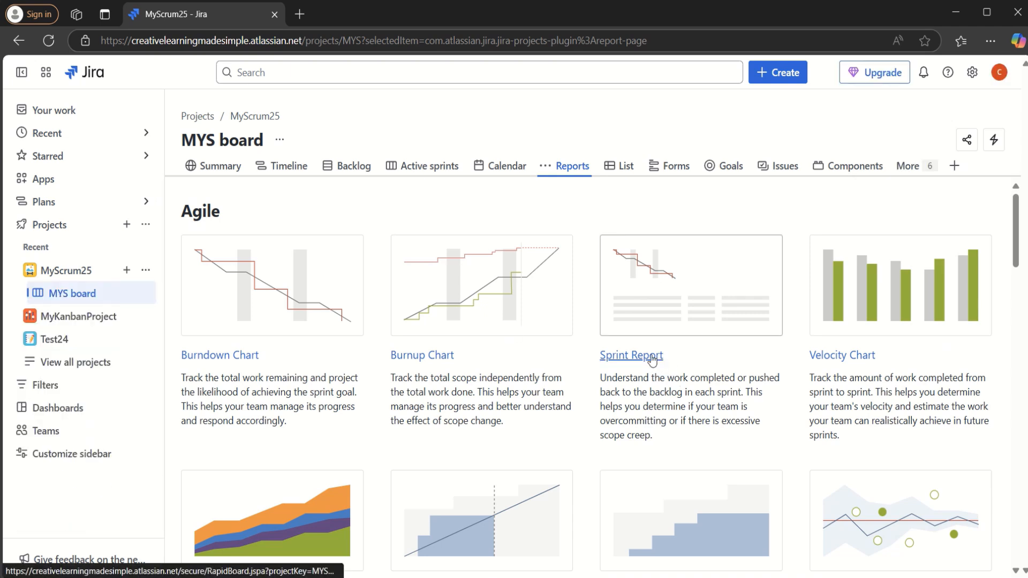
Open the Sprint Report and select closed MYS Sprint 1 to view its Feb 18–28 chart
{"action": "left_click", "coordinate": [632, 355]}
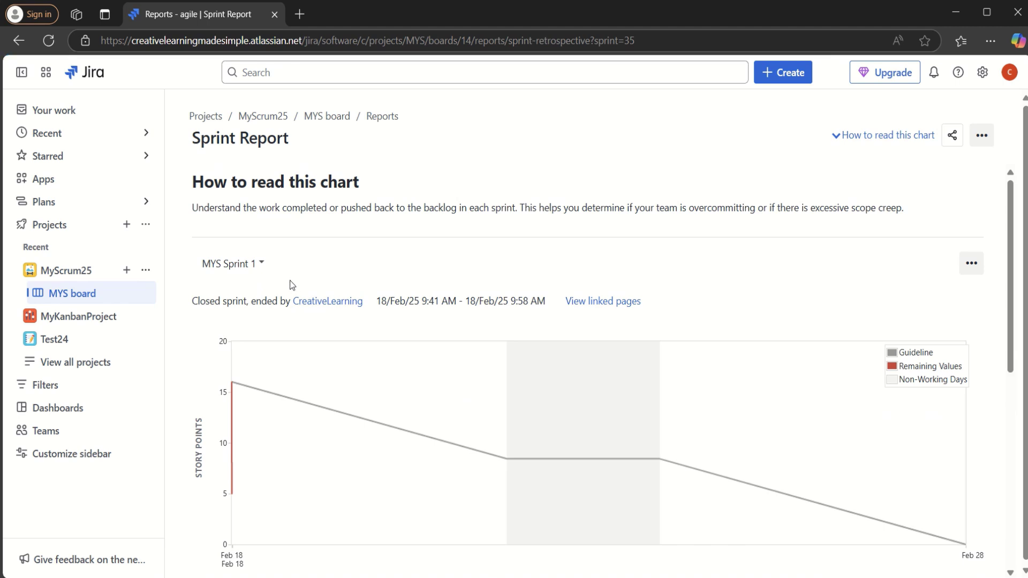
{"action": "left_click", "coordinate": [233, 264]}
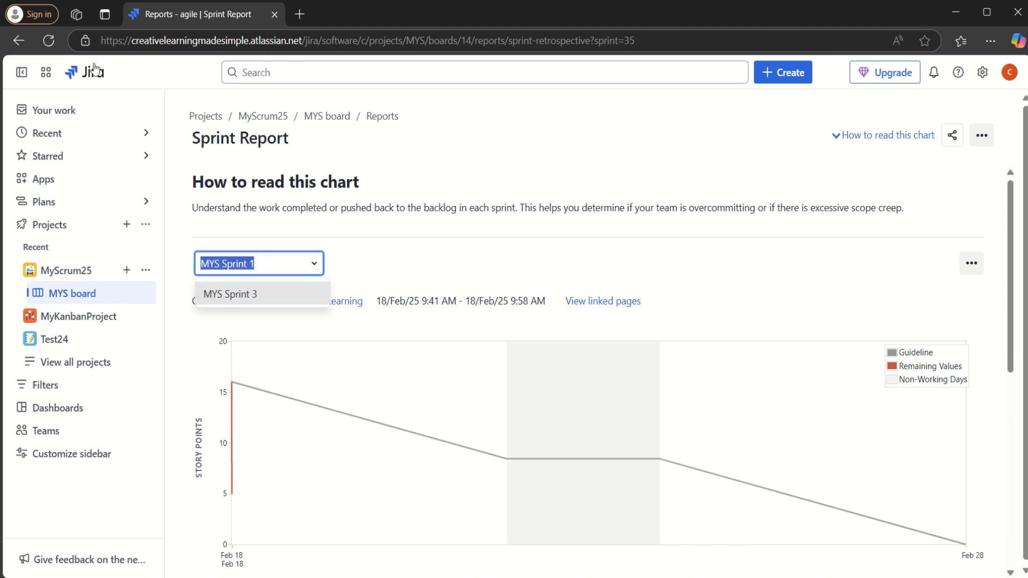
{"action": "left_click", "coordinate": [231, 294]}
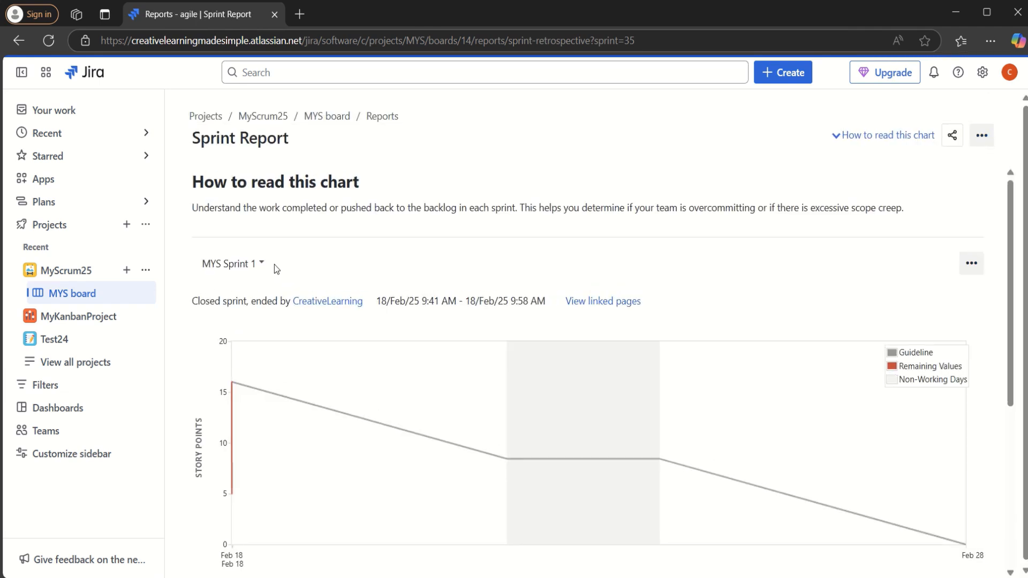
{"action": "left_click", "coordinate": [231, 264]}
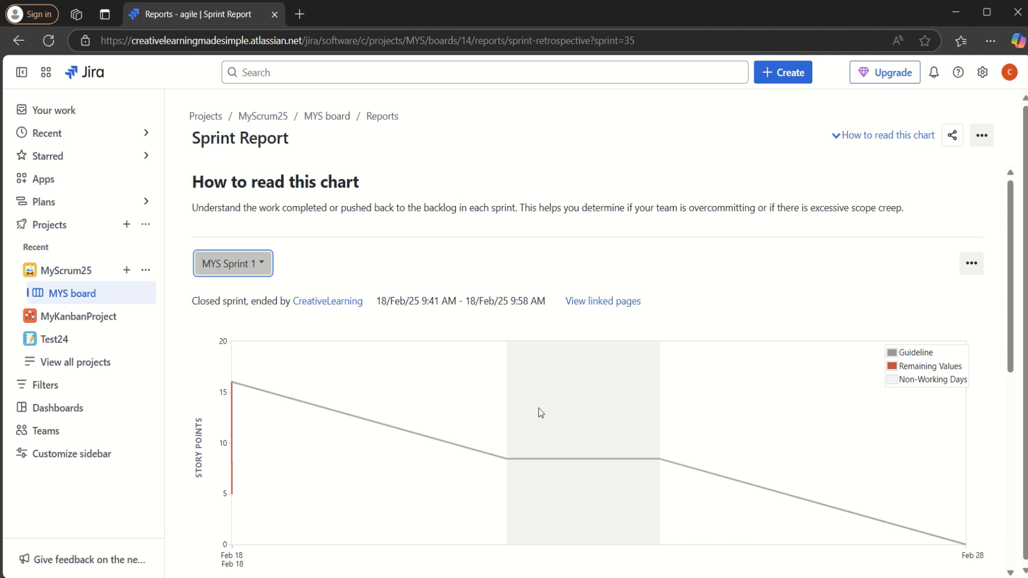
{"action": "mouse_move", "coordinate": [252, 319]}
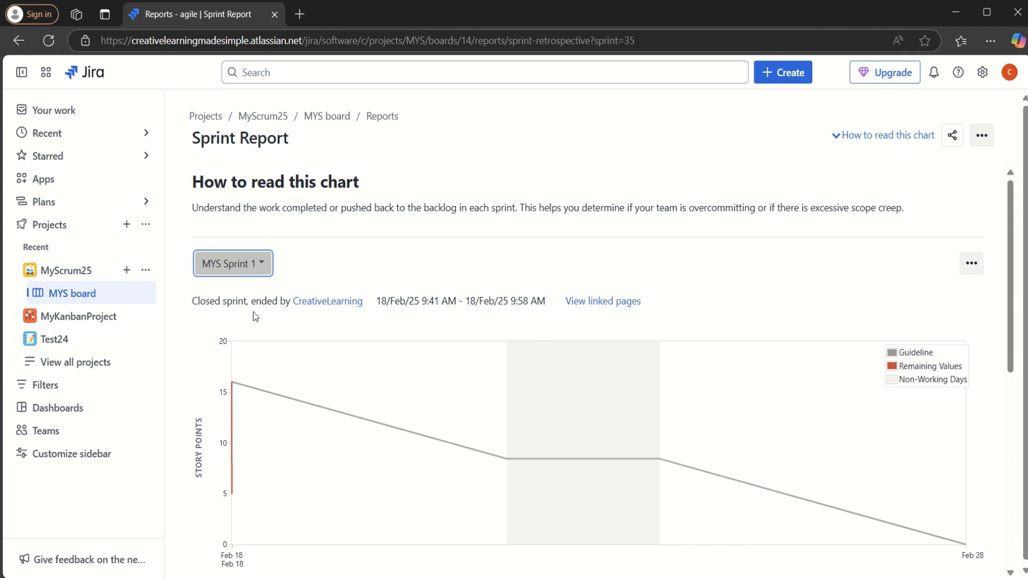
{"action": "mouse_move", "coordinate": [342, 320]}
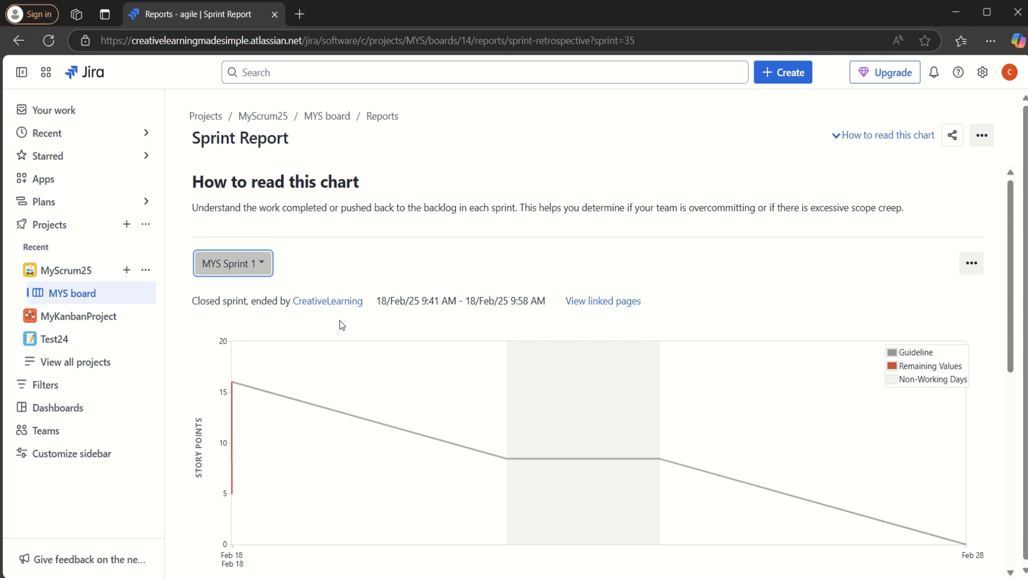
{"action": "mouse_move", "coordinate": [438, 337]}
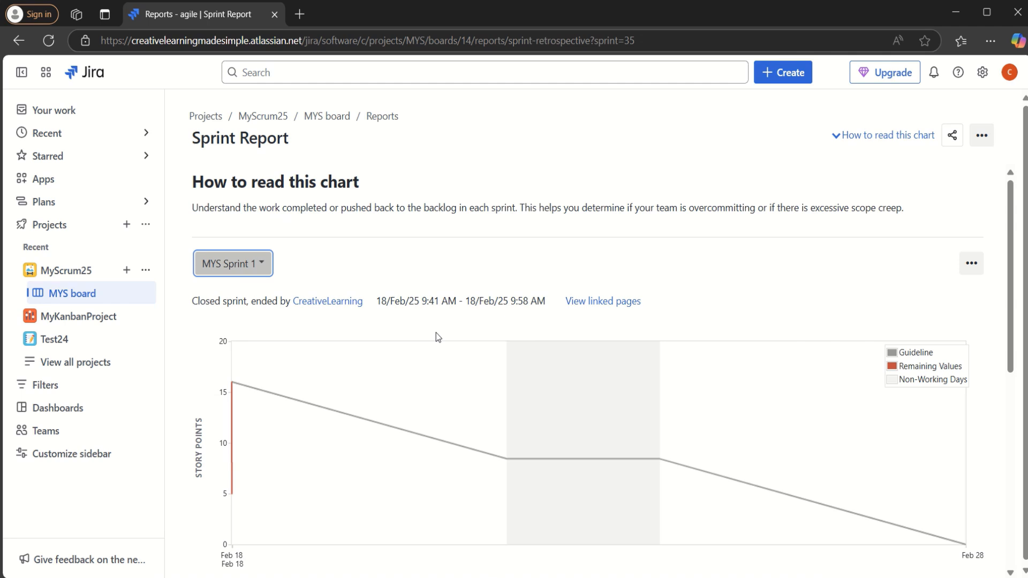
{"action": "mouse_move", "coordinate": [550, 338]}
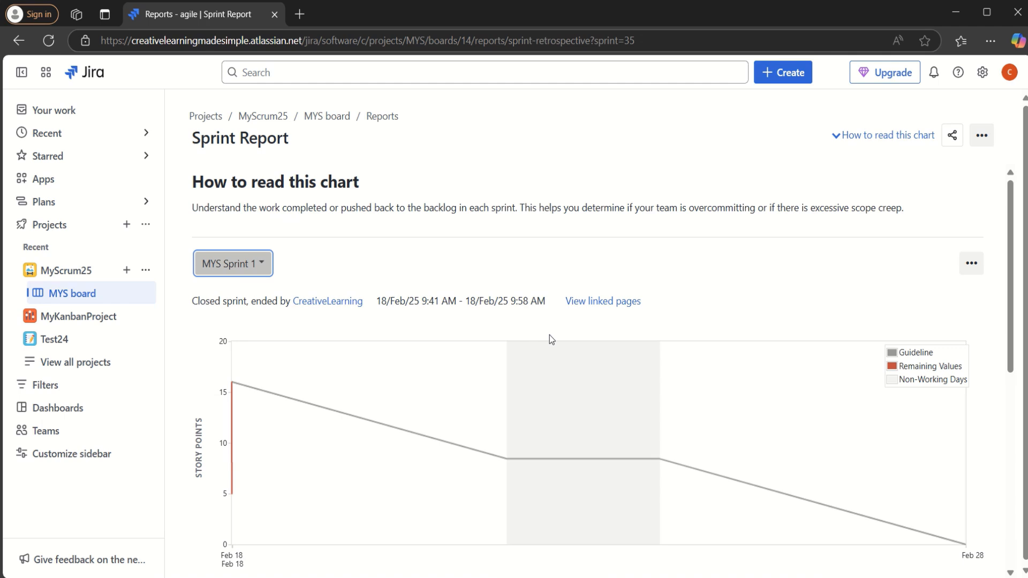
{"action": "mouse_move", "coordinate": [281, 285]}
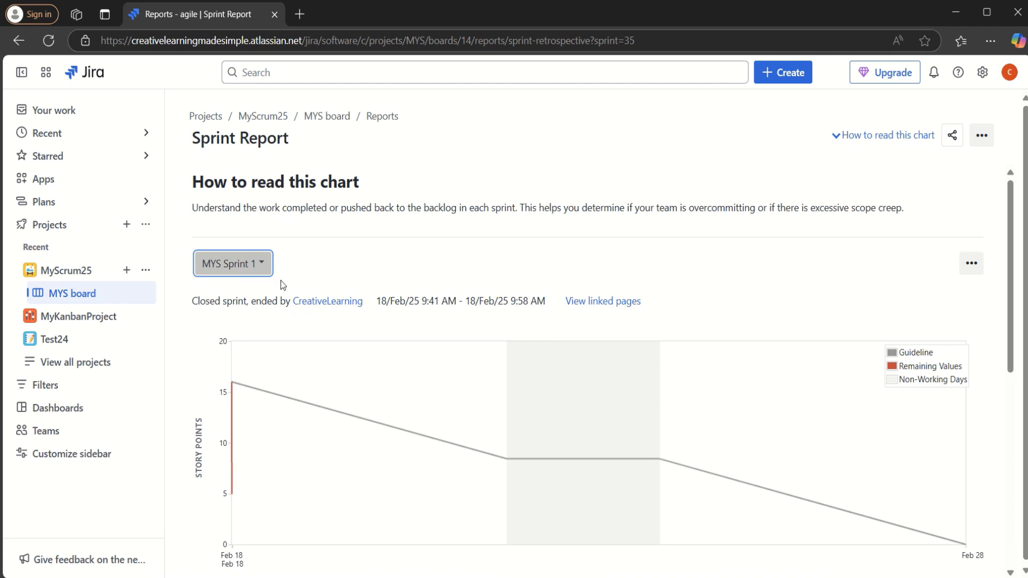
{"action": "mouse_move", "coordinate": [406, 295]}
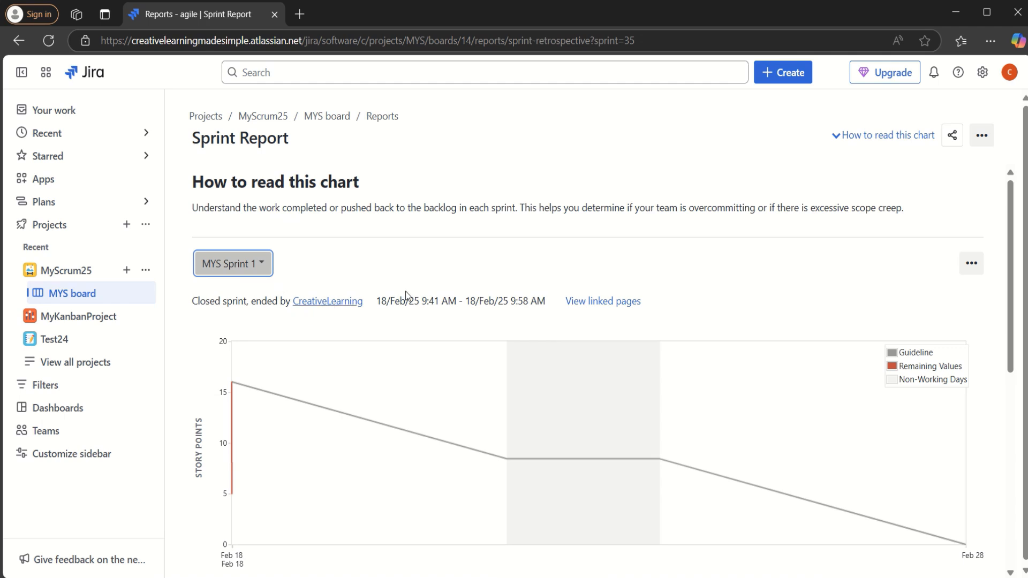
{"action": "mouse_move", "coordinate": [973, 278]}
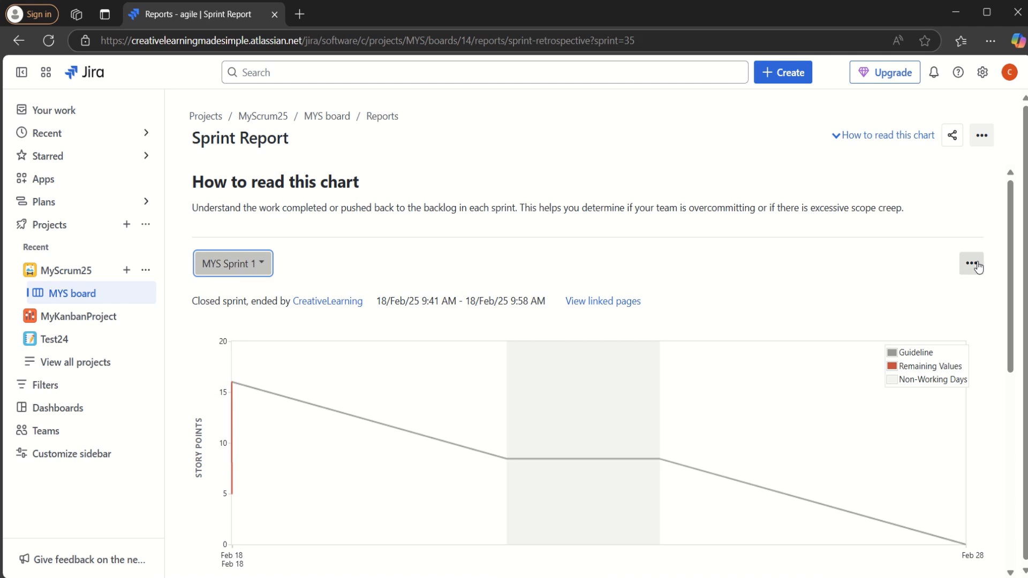
Reopen MYS Sprint 1 from the report's ••• menu and confirm with Reopen
{"action": "left_click", "coordinate": [971, 264]}
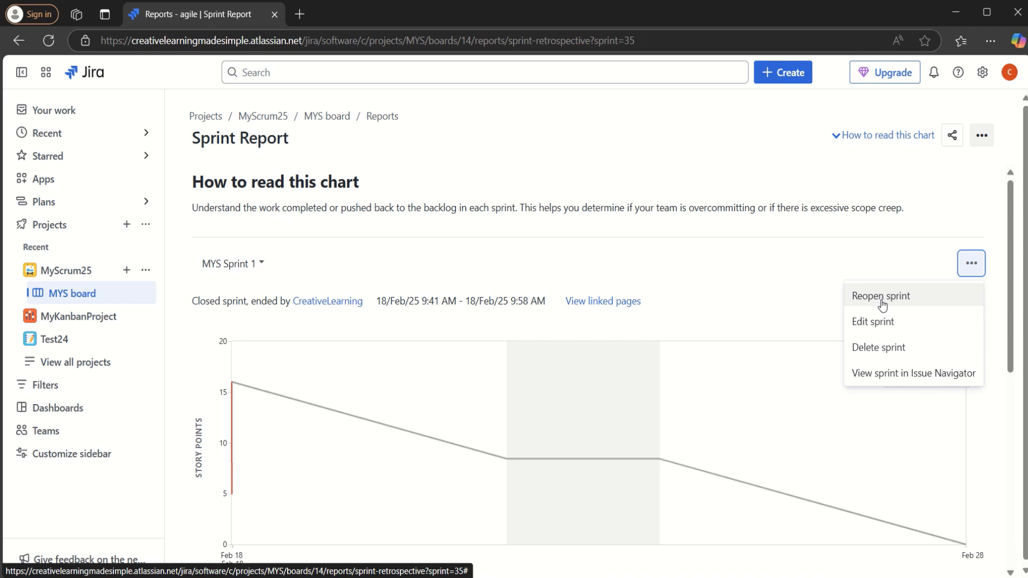
{"action": "mouse_move", "coordinate": [907, 303]}
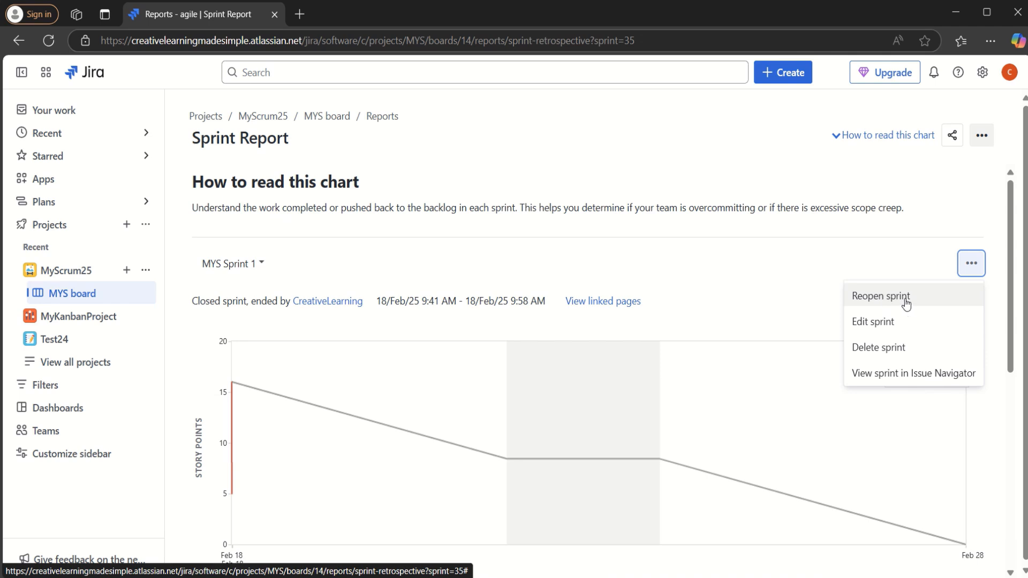
{"action": "left_click", "coordinate": [887, 296]}
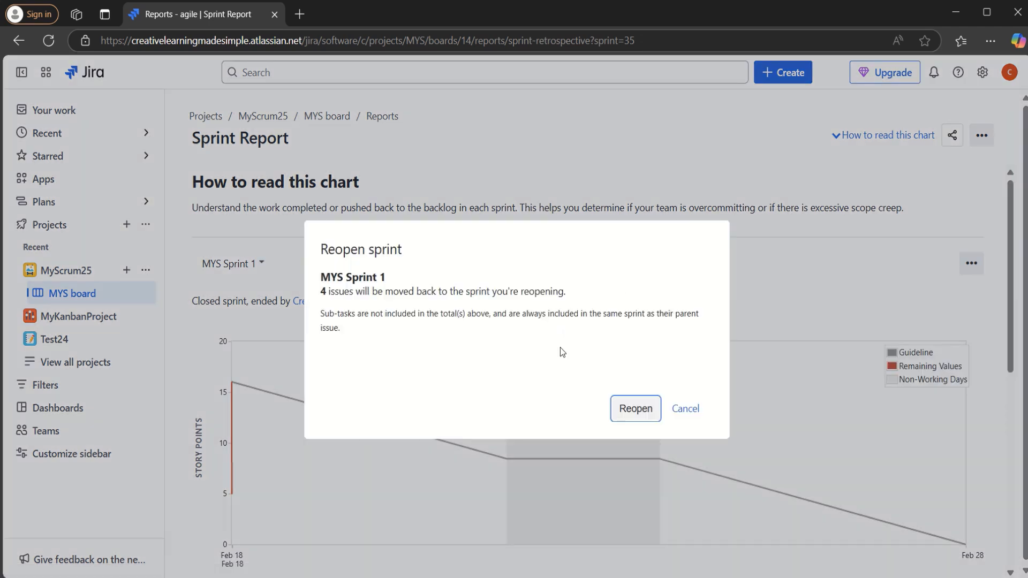
{"action": "mouse_move", "coordinate": [418, 306]}
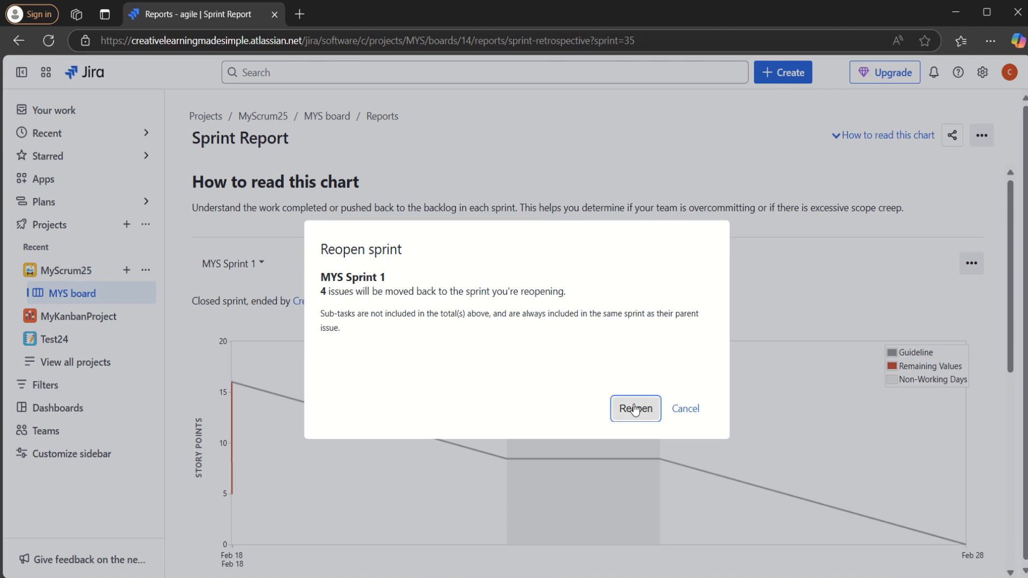
{"action": "left_click", "coordinate": [635, 408]}
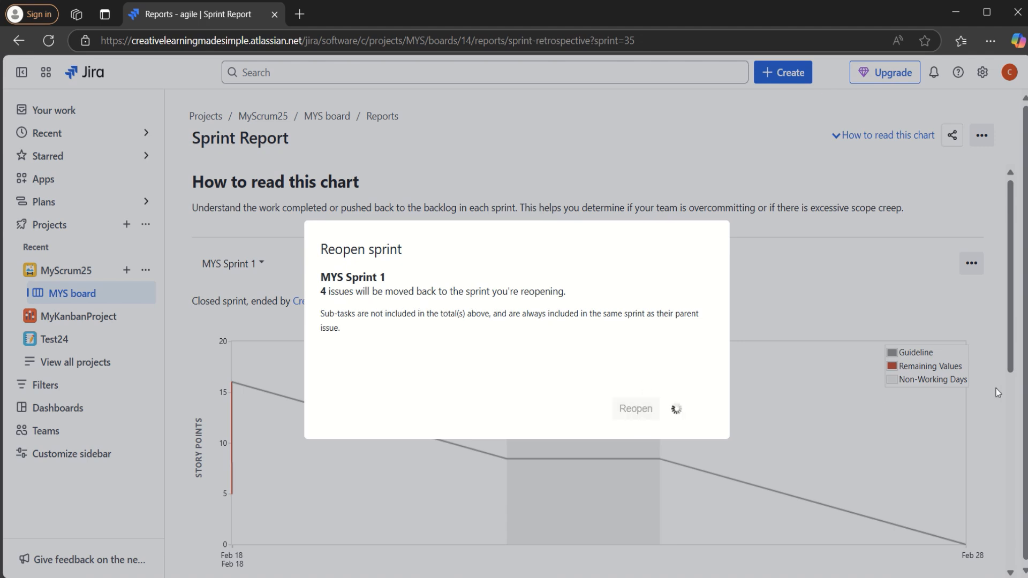
{"action": "left_click", "coordinate": [635, 409]}
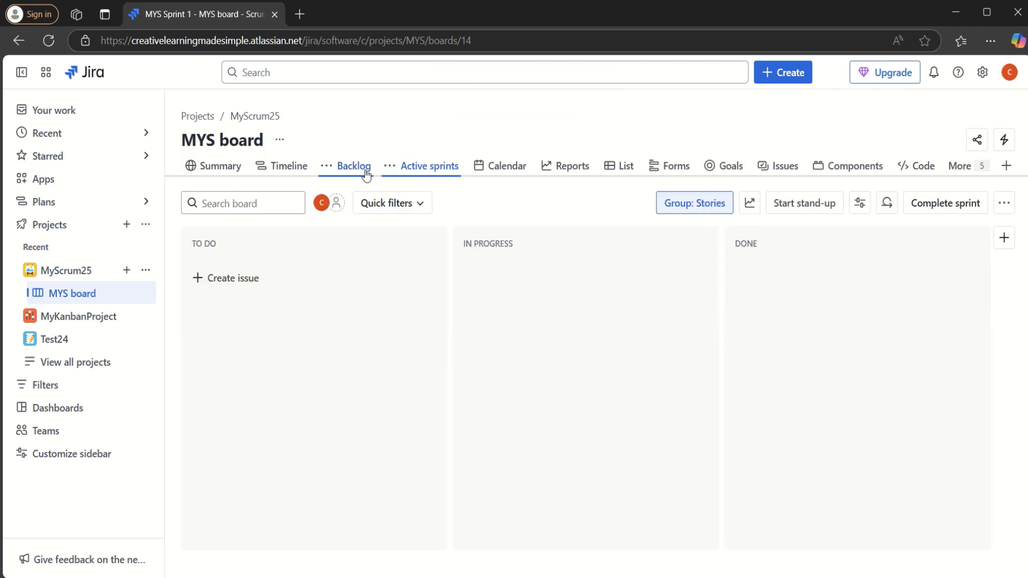
Show the MYS backlog to check reopened Sprint 1 and its two to-do issues
{"action": "left_click", "coordinate": [354, 166]}
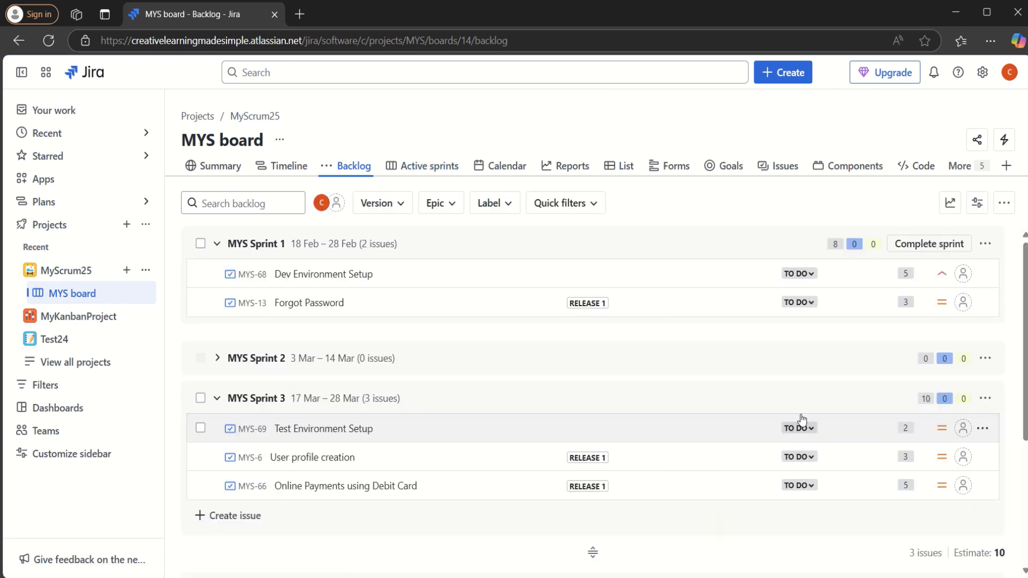
{"action": "mouse_move", "coordinate": [308, 303]}
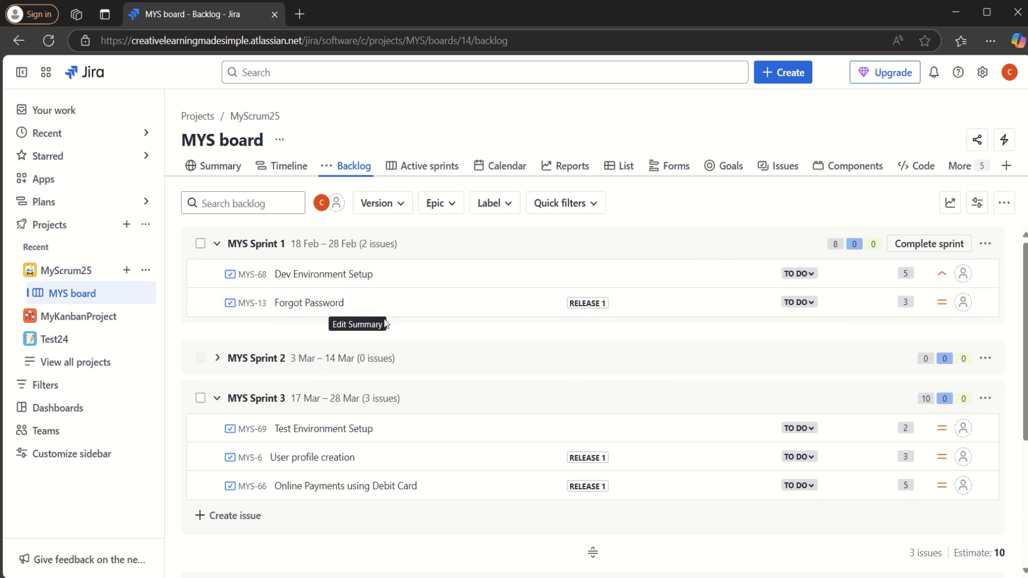
{"action": "mouse_move", "coordinate": [511, 342]}
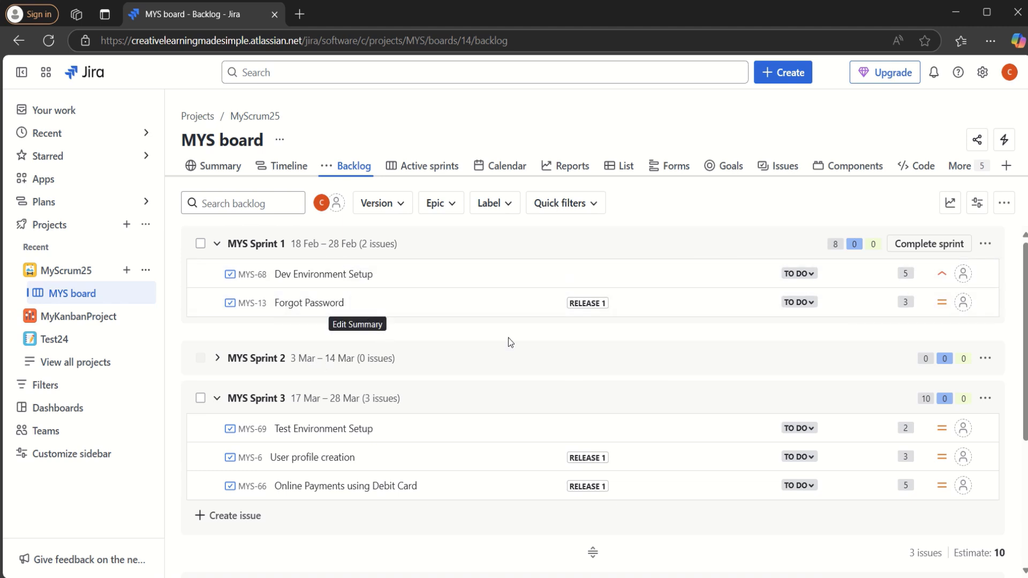
{"action": "mouse_move", "coordinate": [631, 170]}
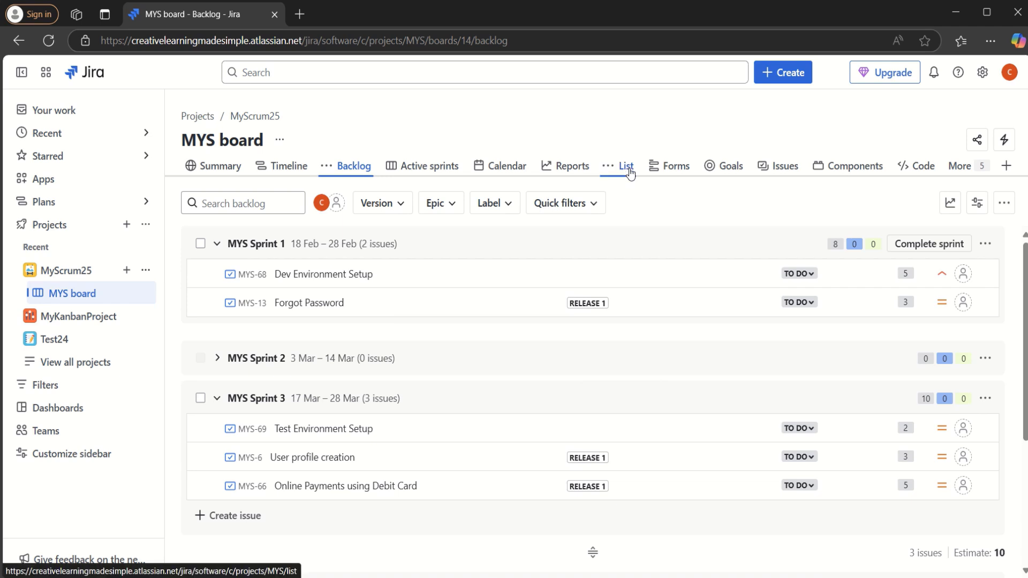
Scroll the MyScrum25 issue list to check each issue's status and sprint
{"action": "left_click", "coordinate": [626, 165]}
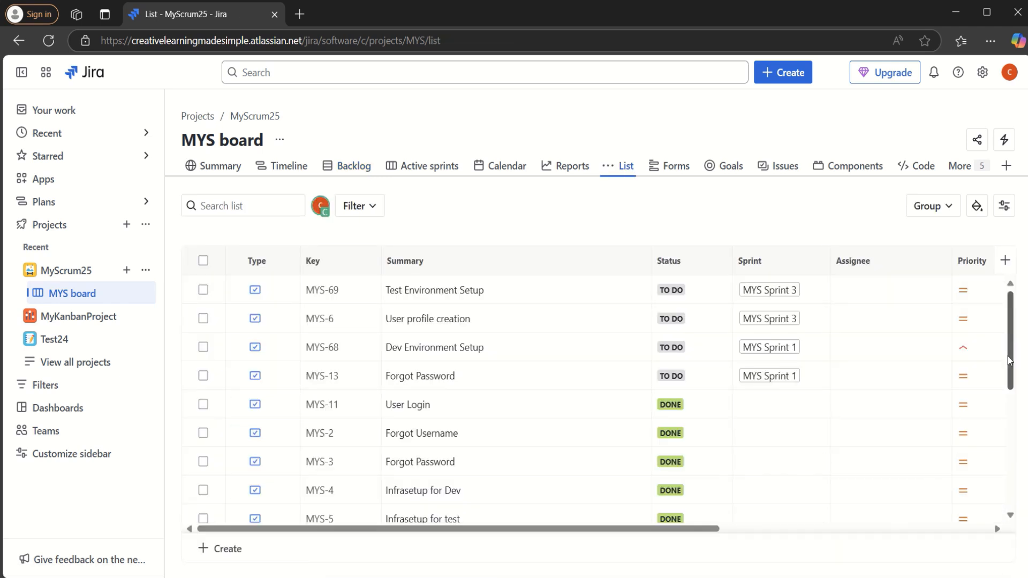
{"action": "scroll", "scroll_direction": "down", "scroll_amount": 3}
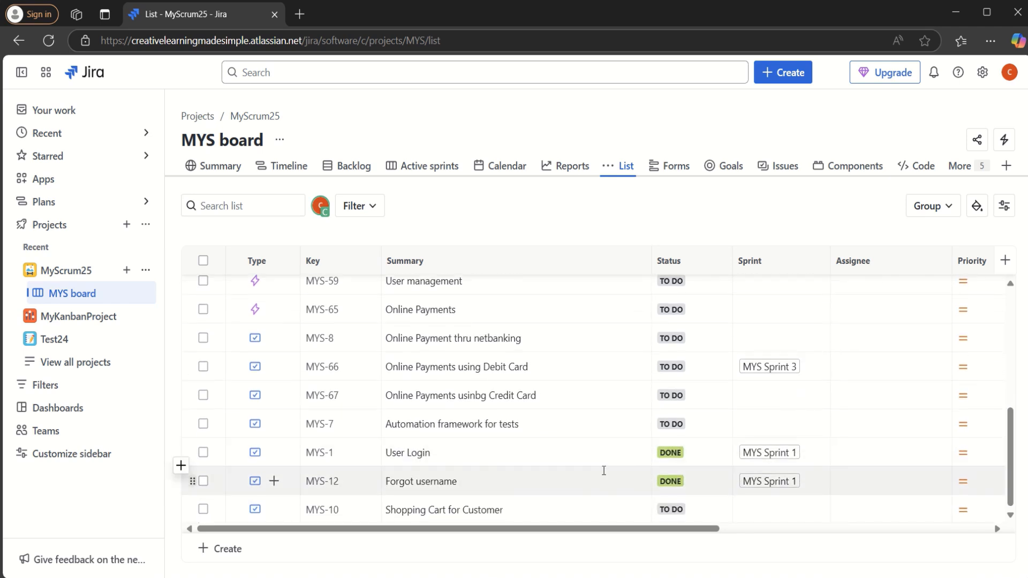
{"action": "mouse_move", "coordinate": [692, 500]}
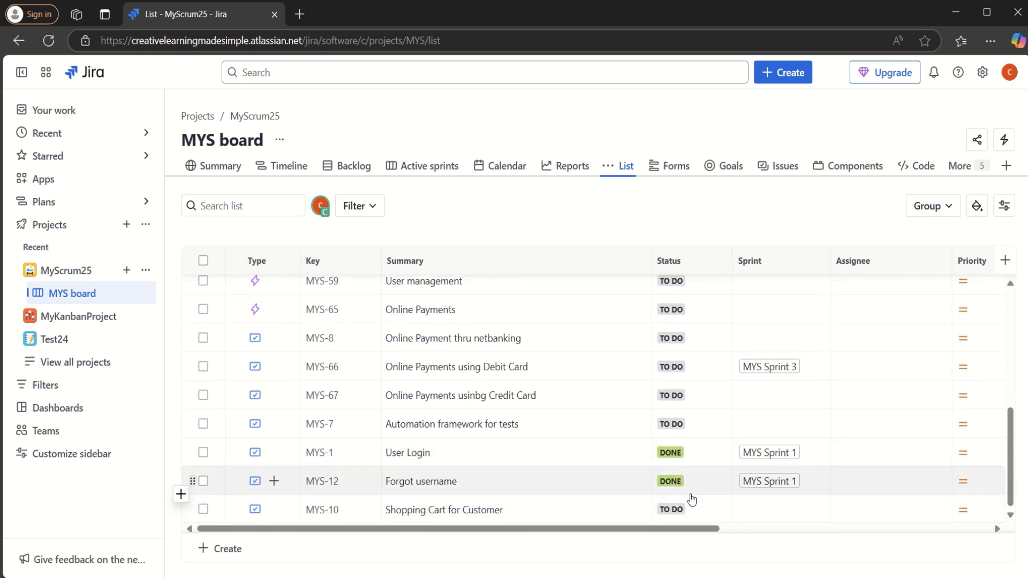
{"action": "mouse_move", "coordinate": [792, 469]}
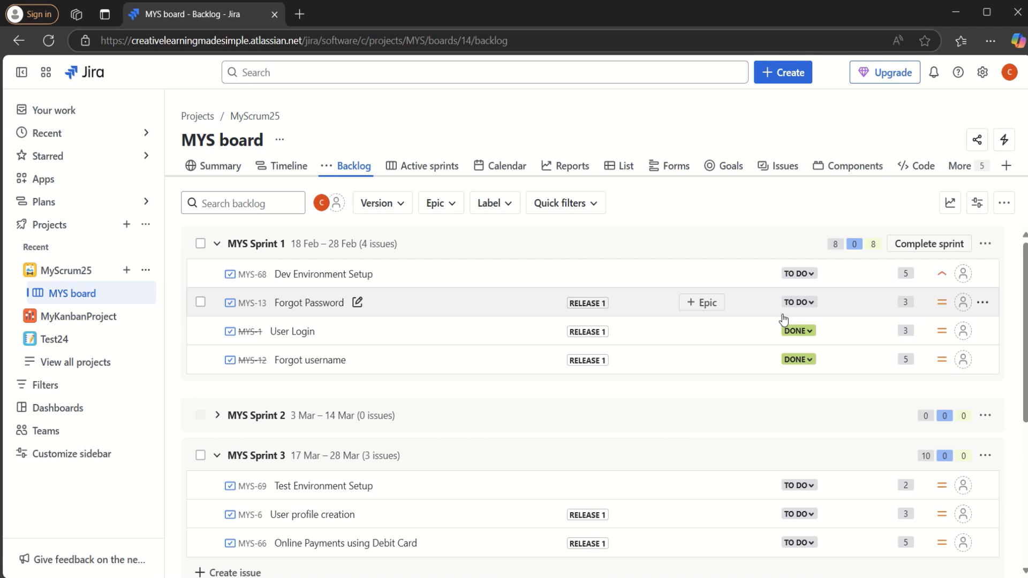
{"action": "mouse_move", "coordinate": [707, 258]}
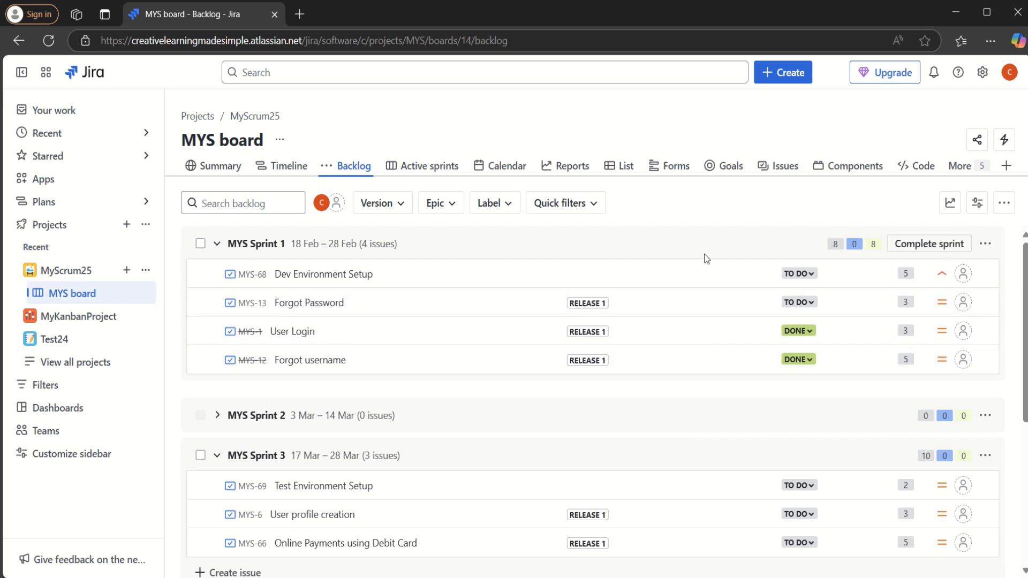